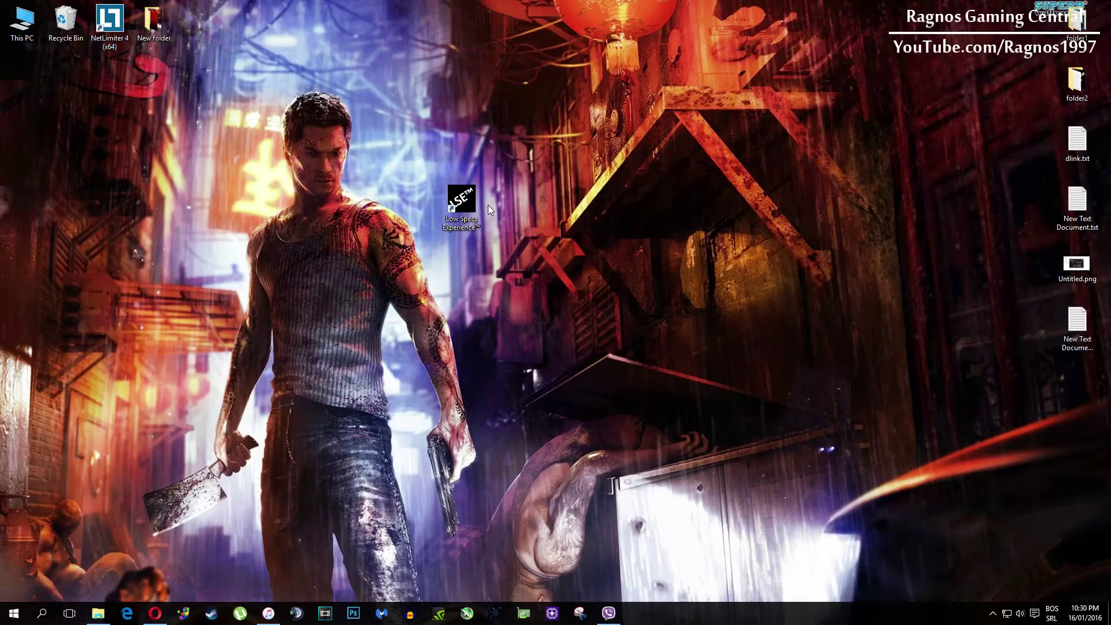
- Launch Low Specs Experience and dismiss the G2A advertisement to reach the Home page
double_click(459, 199)
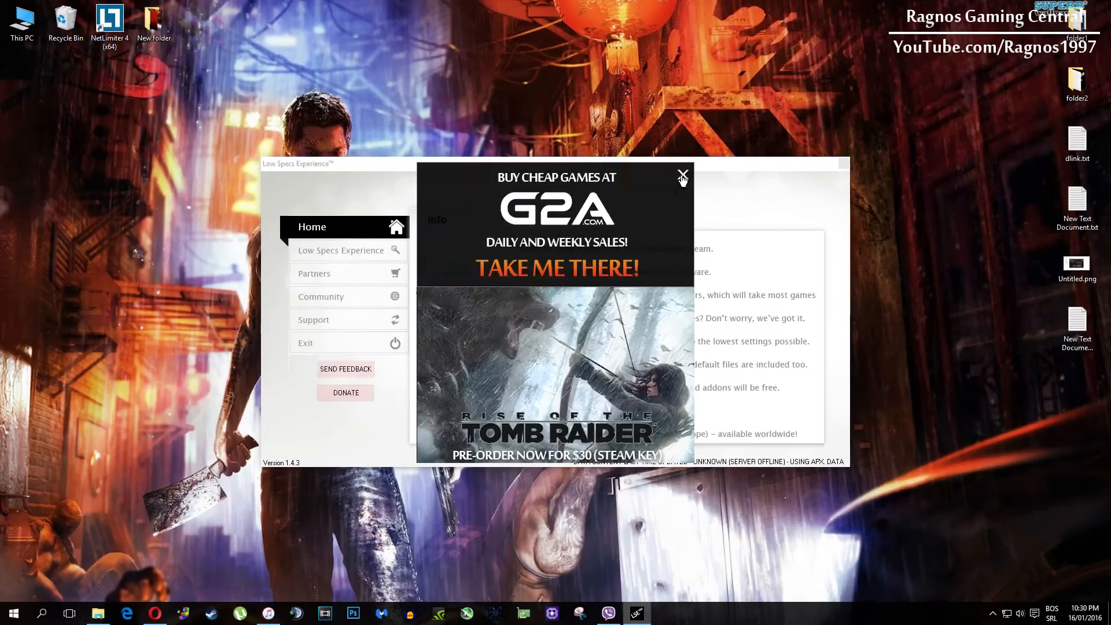
click(683, 174)
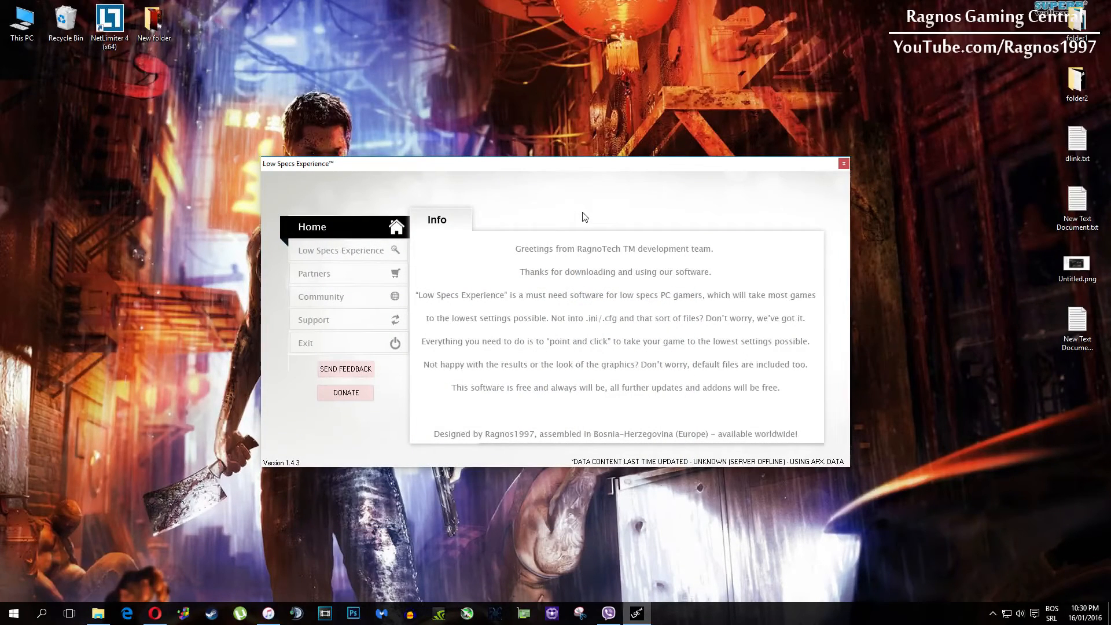
- Choose Sleeping Dogs Definitive Edition from the supported games and start its patch Compiler
click(341, 250)
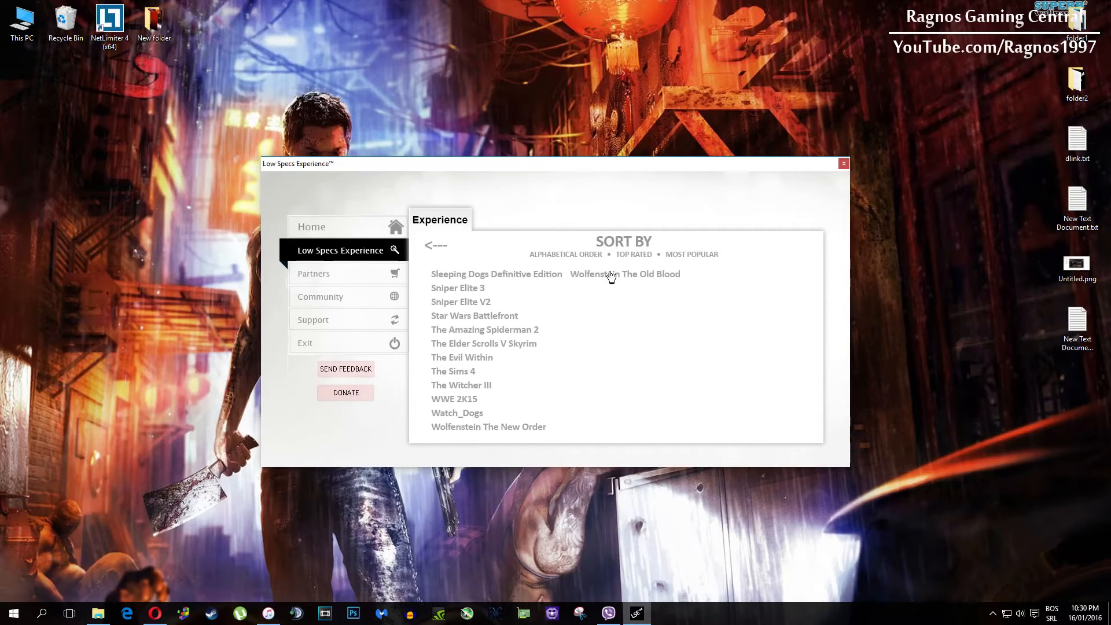
click(496, 273)
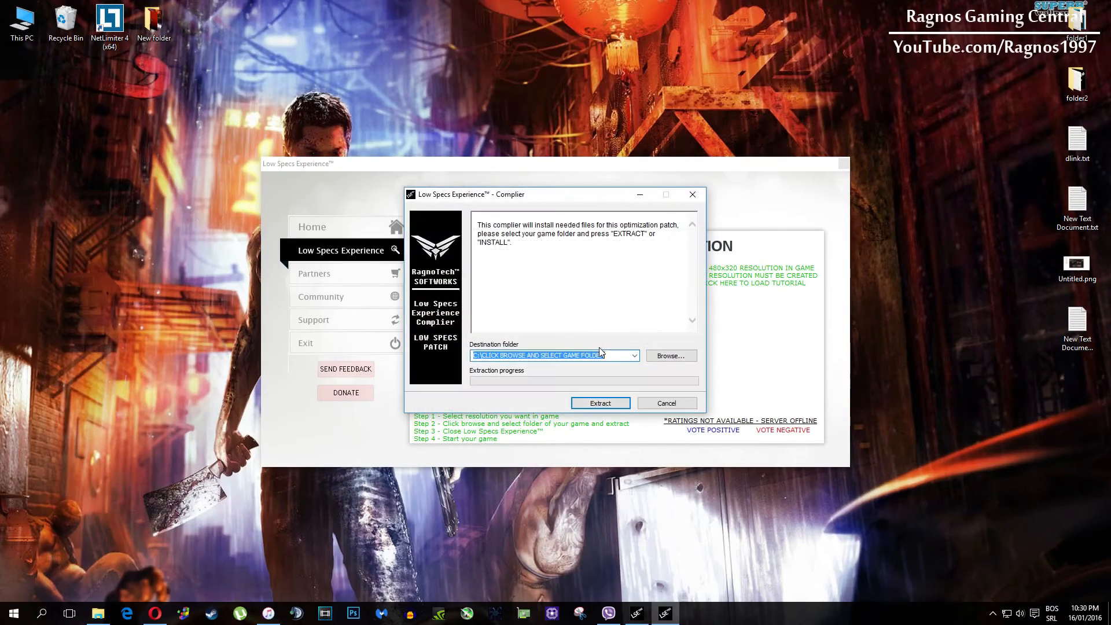
click(671, 355)
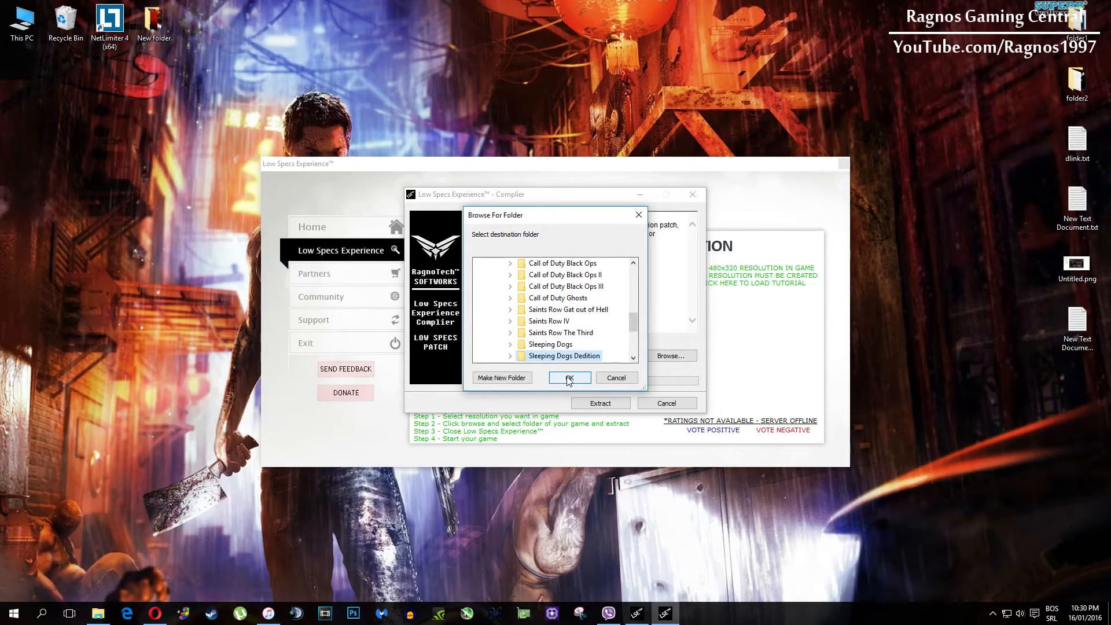
- Extract the patch into the Sleeping Dogs Dedition Steam folder
click(570, 377)
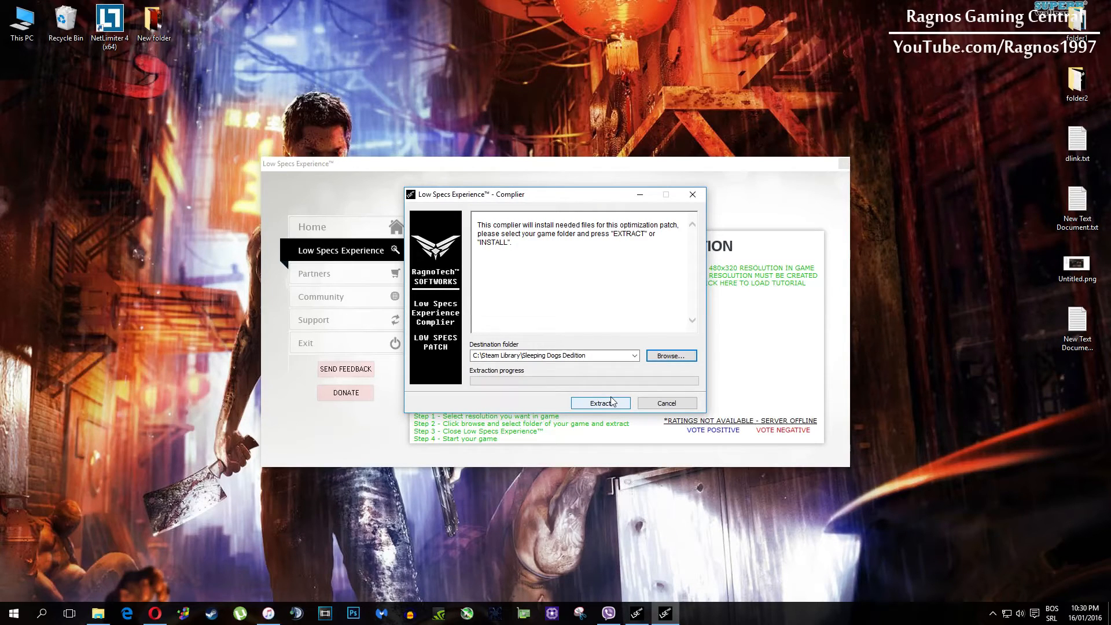
click(600, 402)
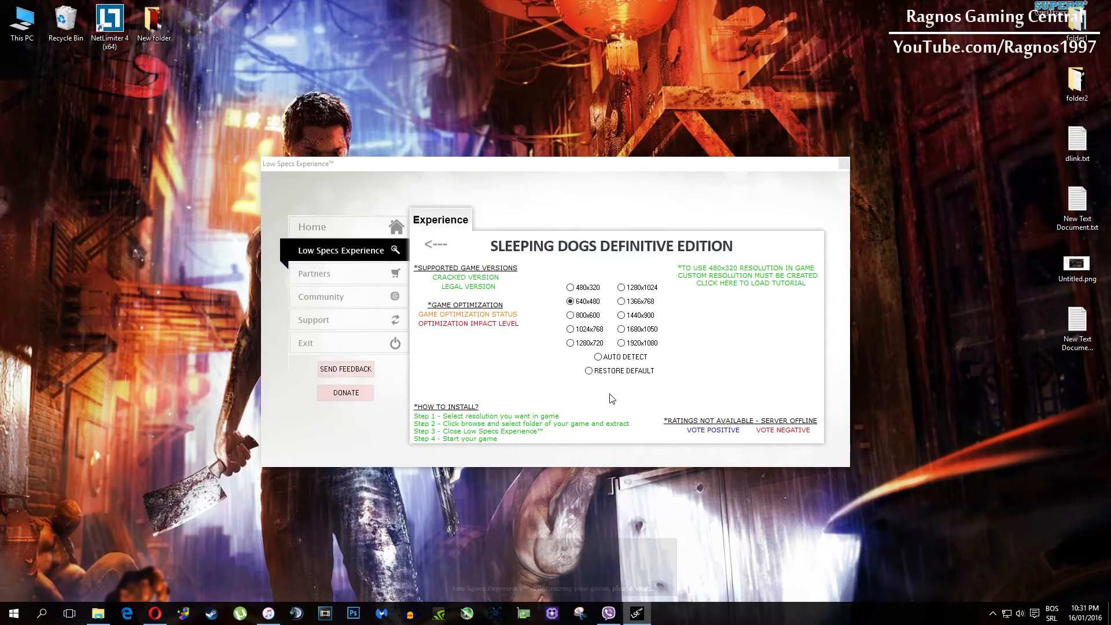
- Run Restore Default on the Sleeping Dogs Dedition folder via the UnCompiler
click(588, 370)
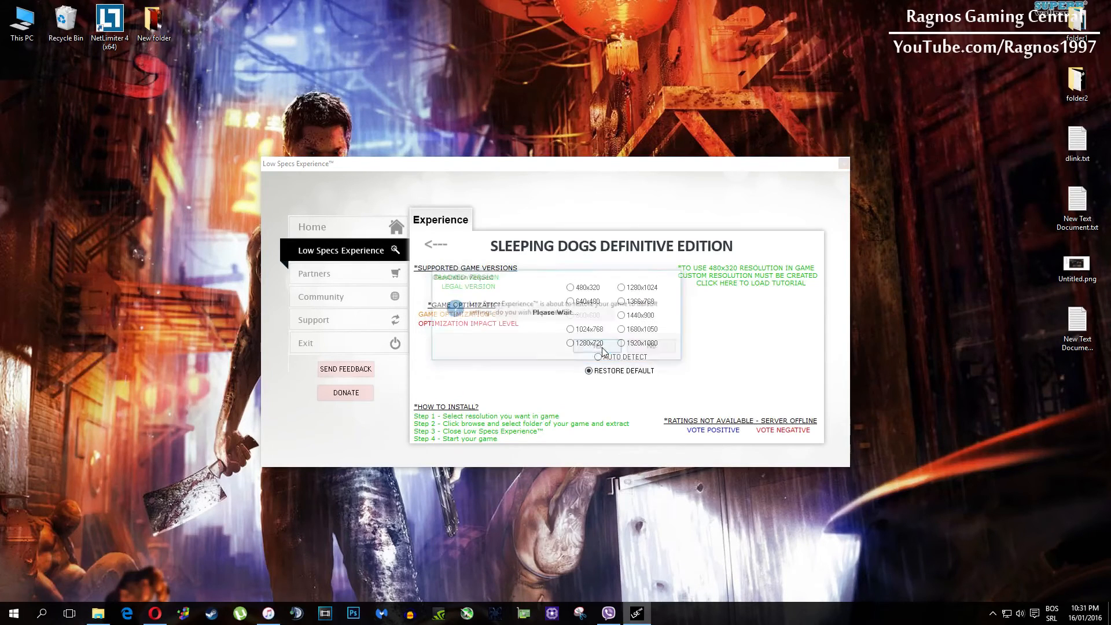
click(671, 355)
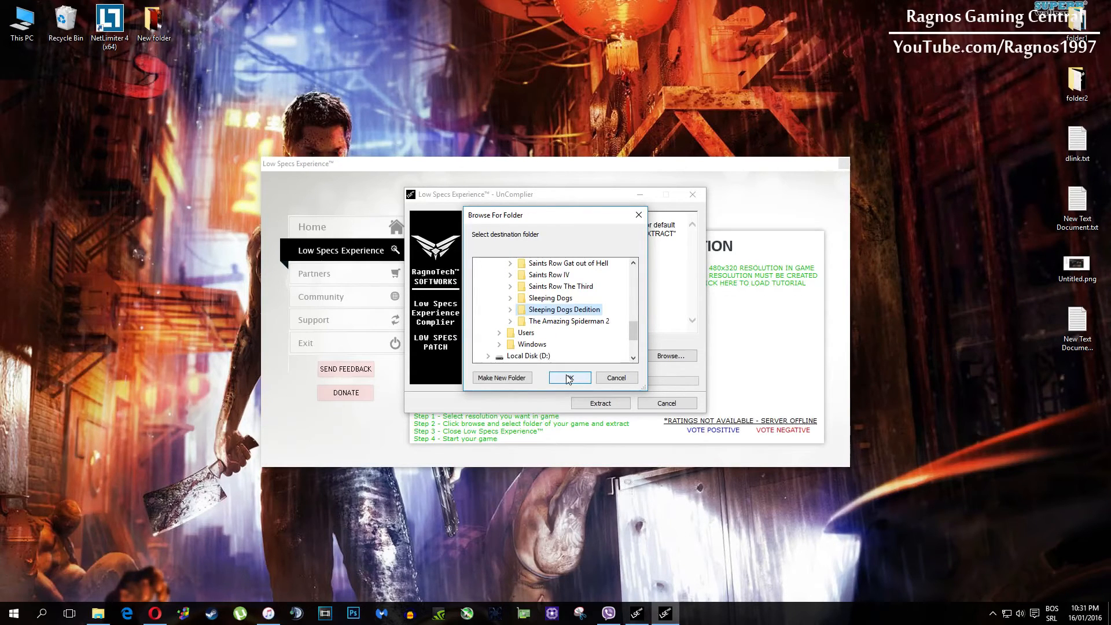
click(569, 377)
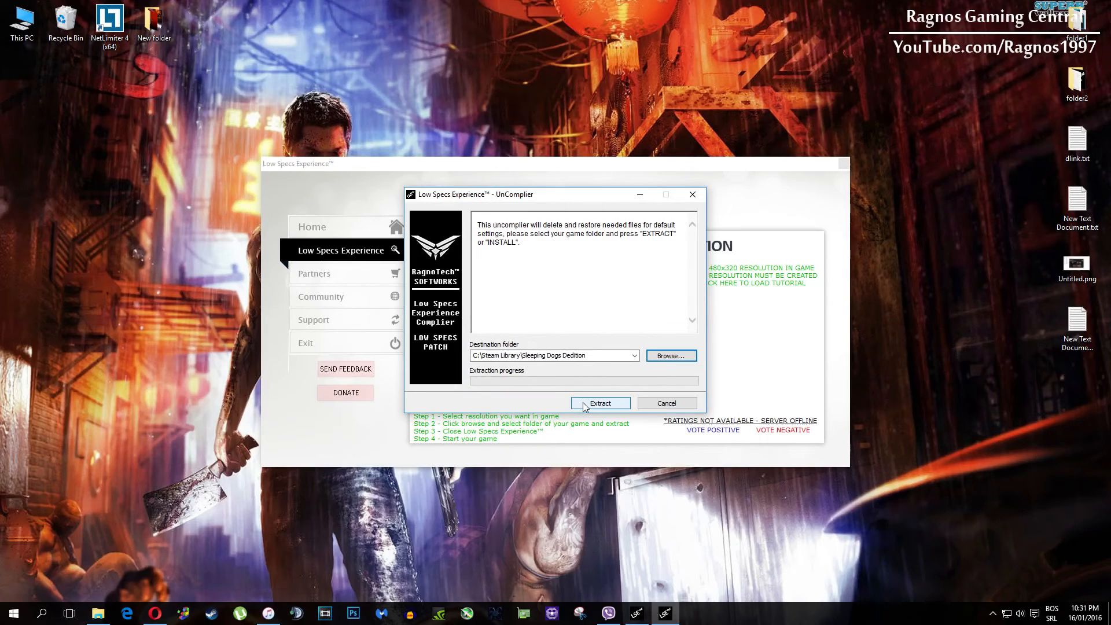
click(599, 402)
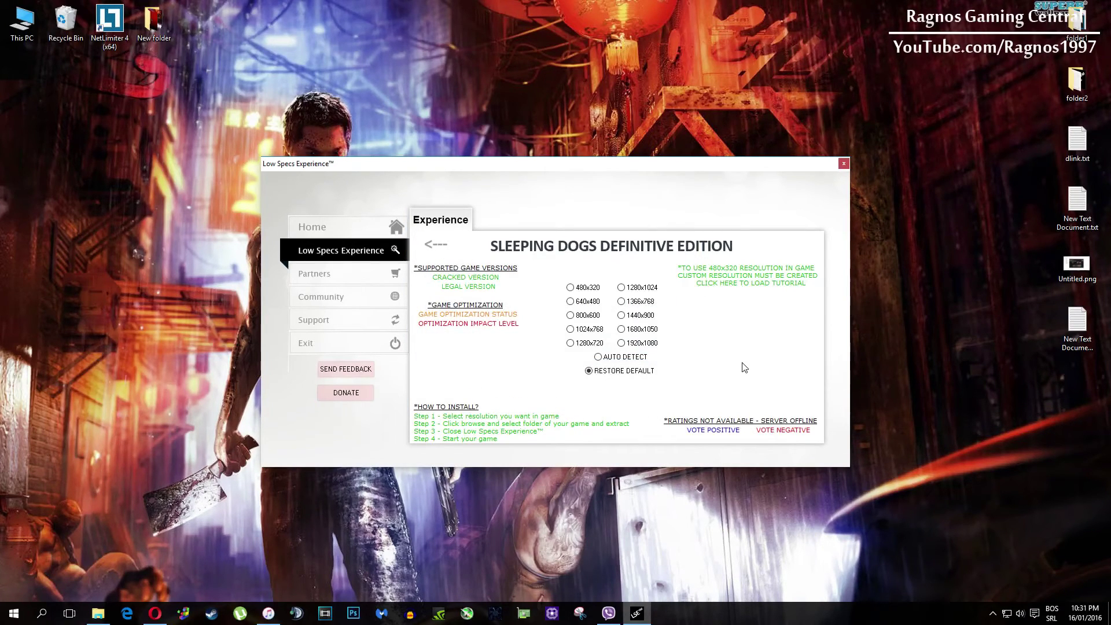
mouse_move(348, 322)
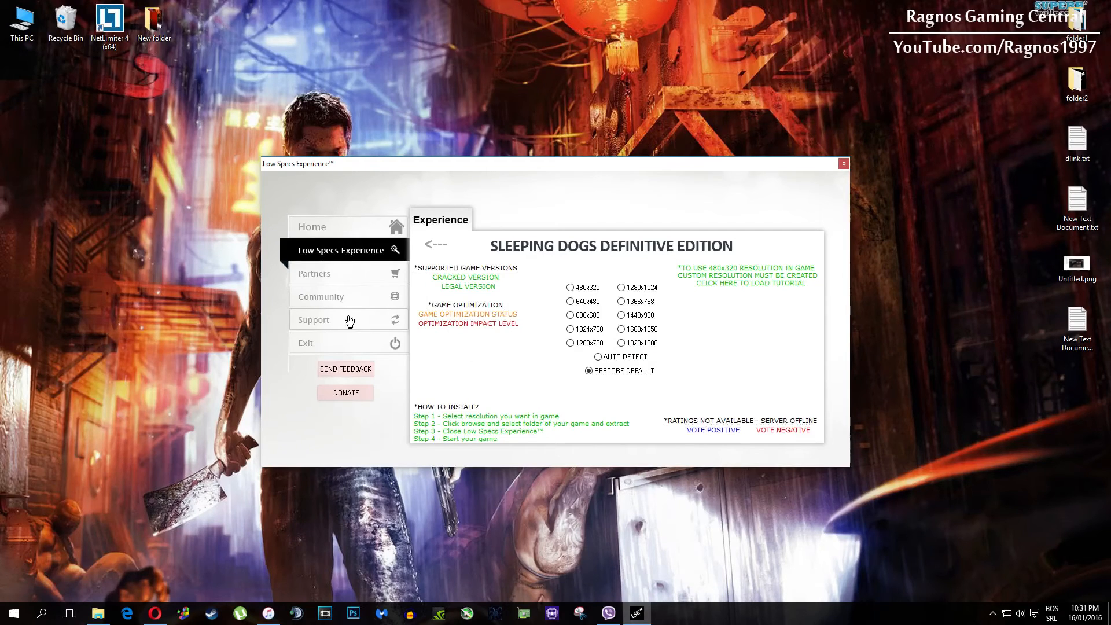
click(335, 320)
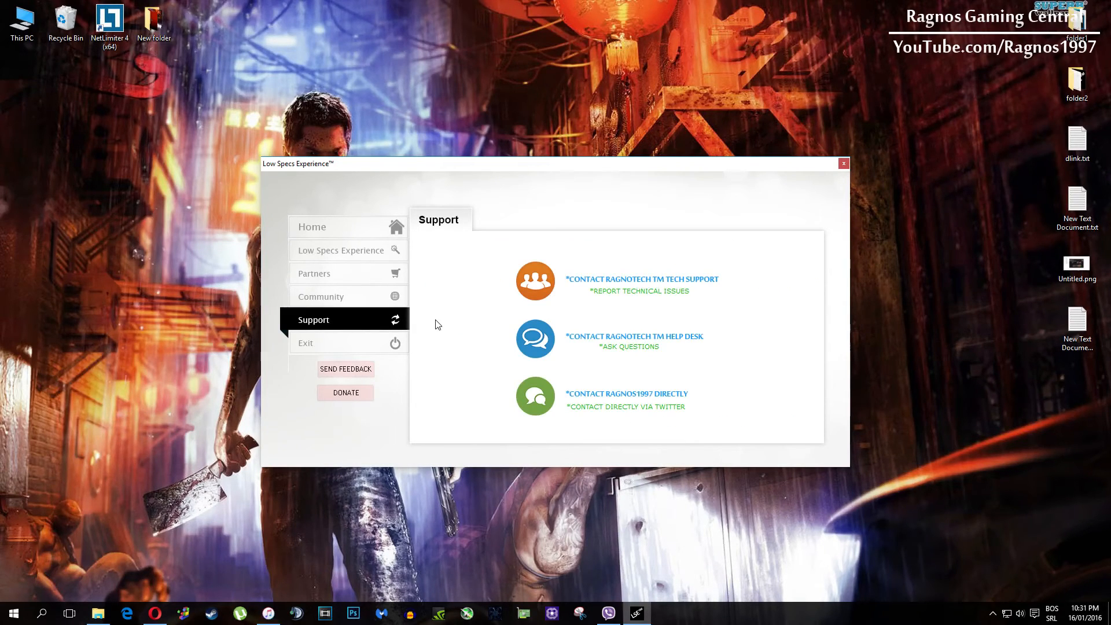
mouse_move(369, 344)
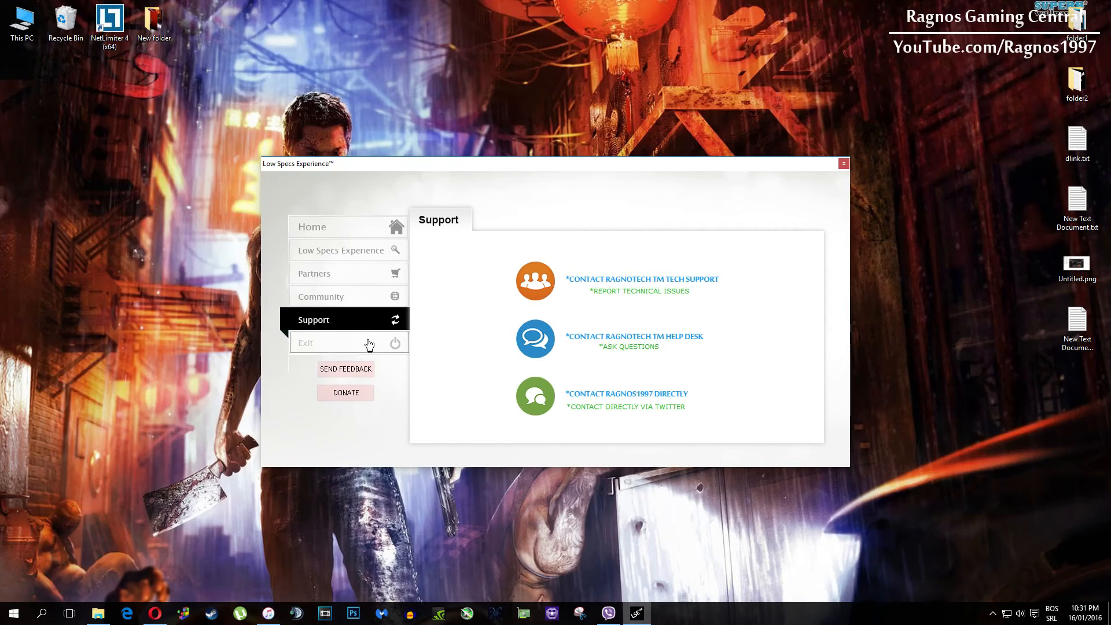